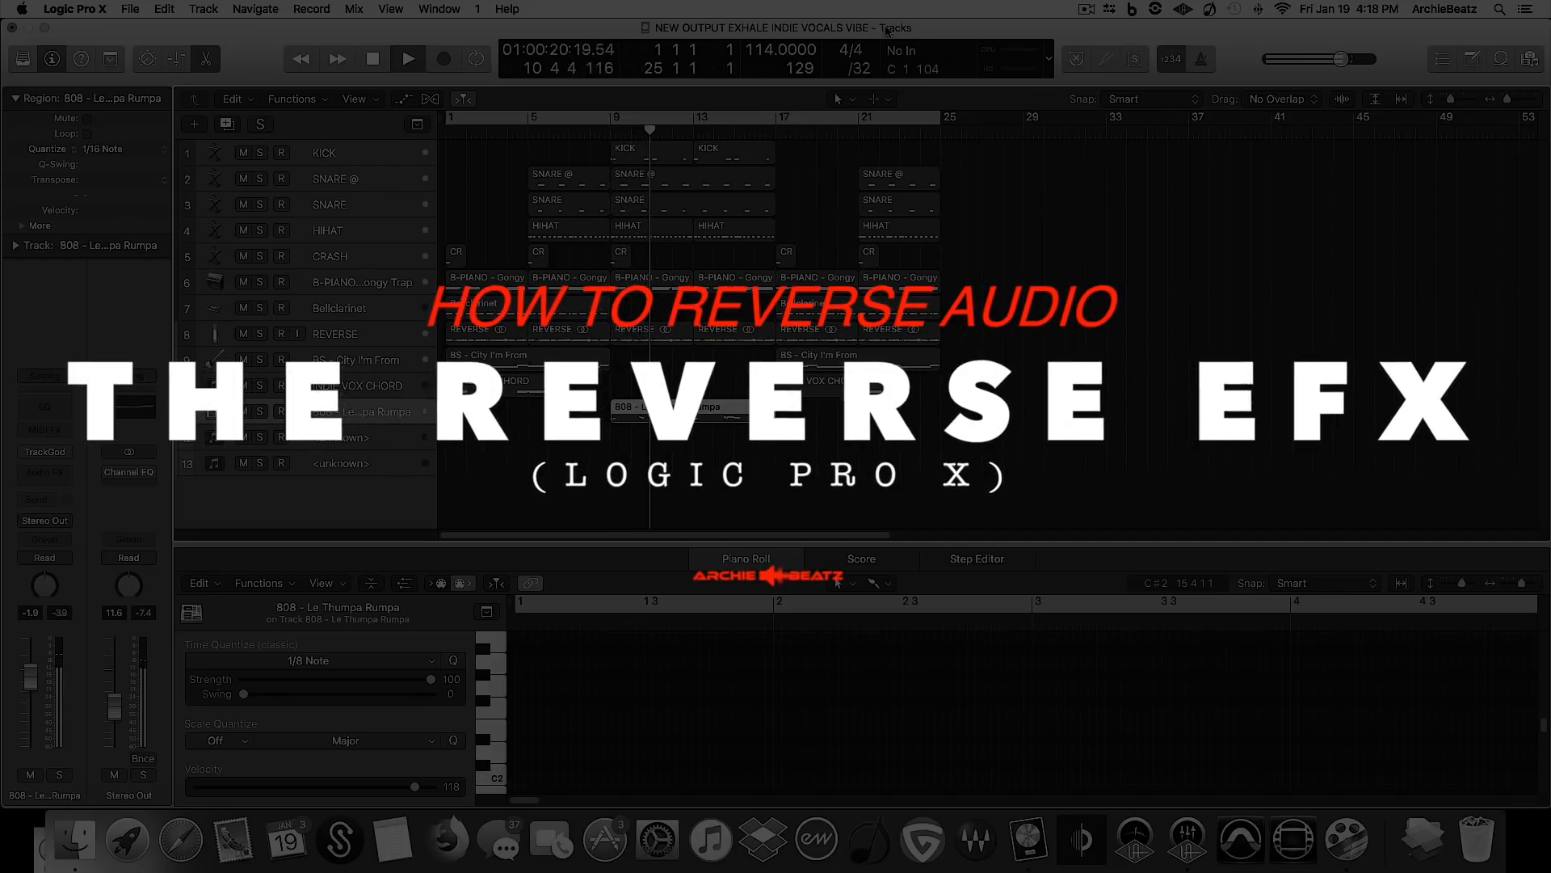
- Load Exhale's 019. The One preset in Kontakt on a new instrument track
{"action": "left_click", "coordinate": [407, 57]}
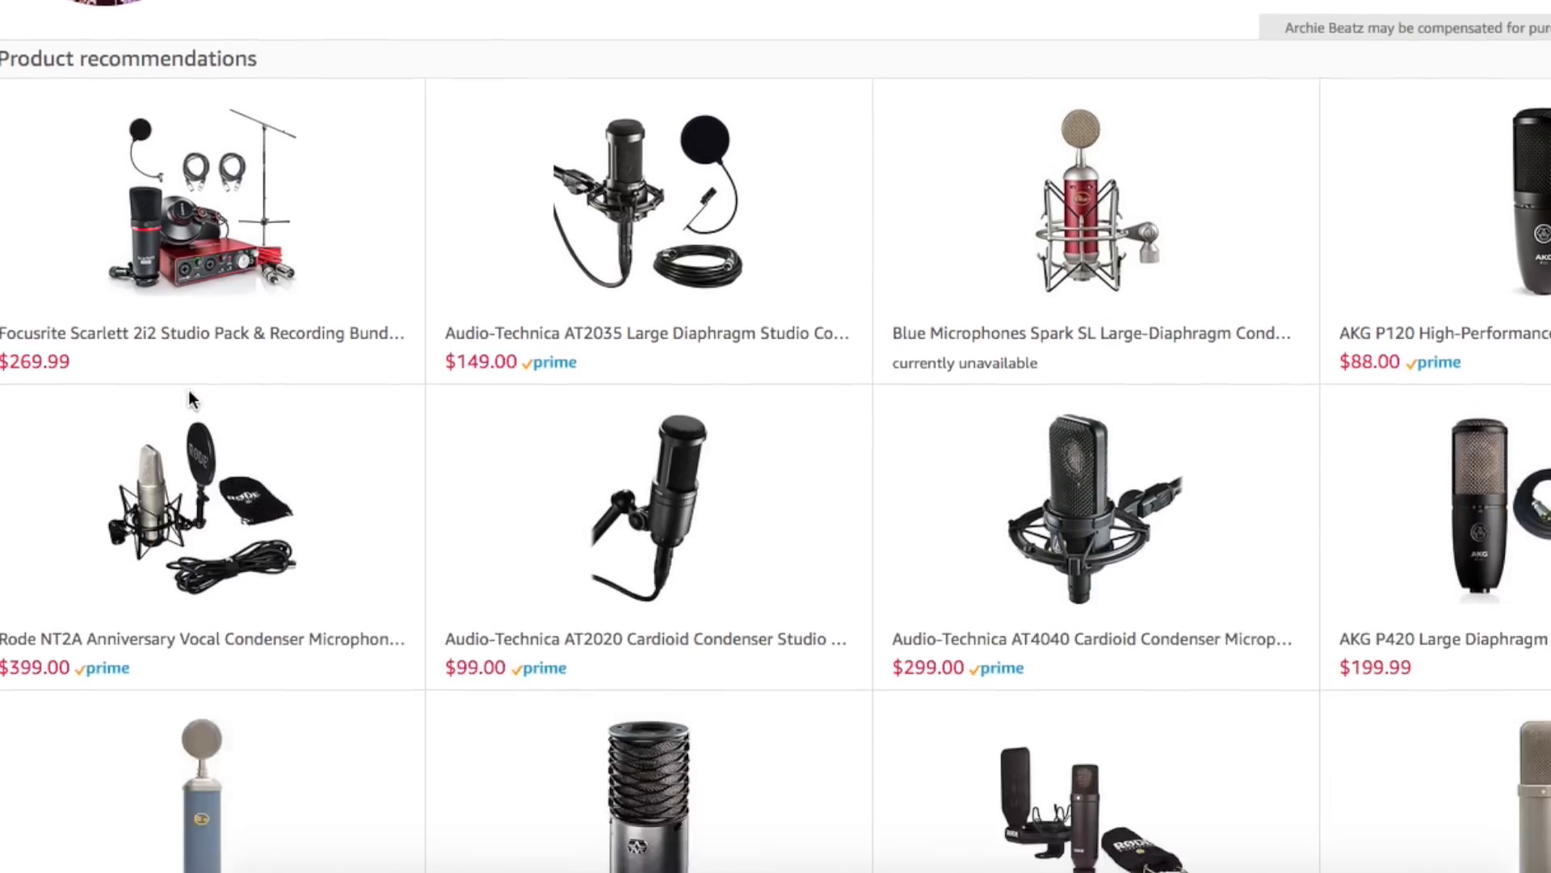
{"action": "scroll", "scroll_direction": "down", "scroll_amount": 3}
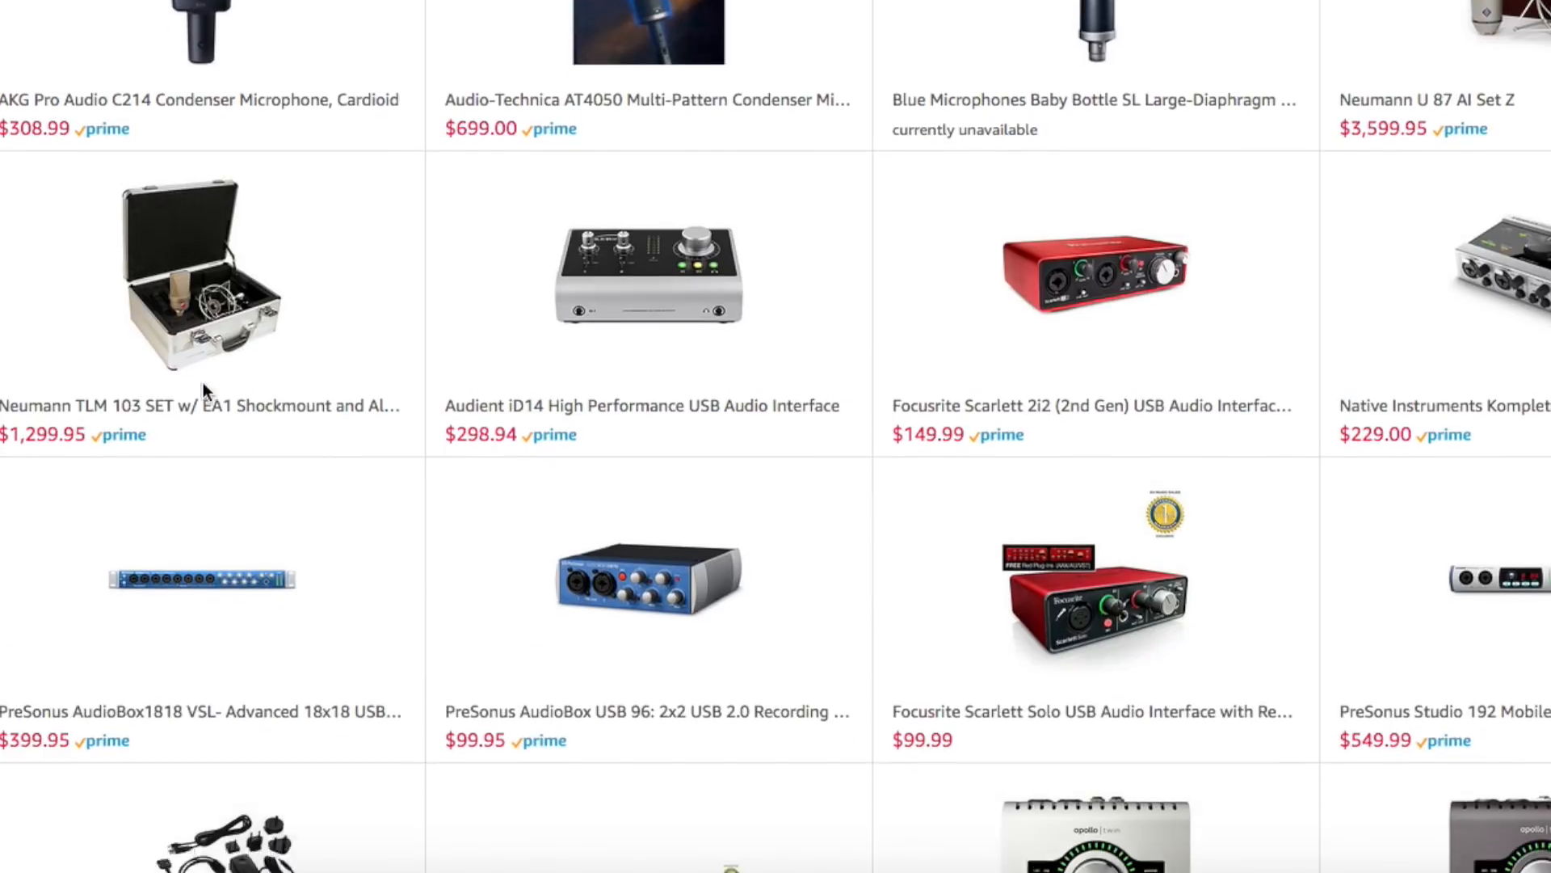
{"action": "scroll", "scroll_direction": "down", "scroll_amount": 3}
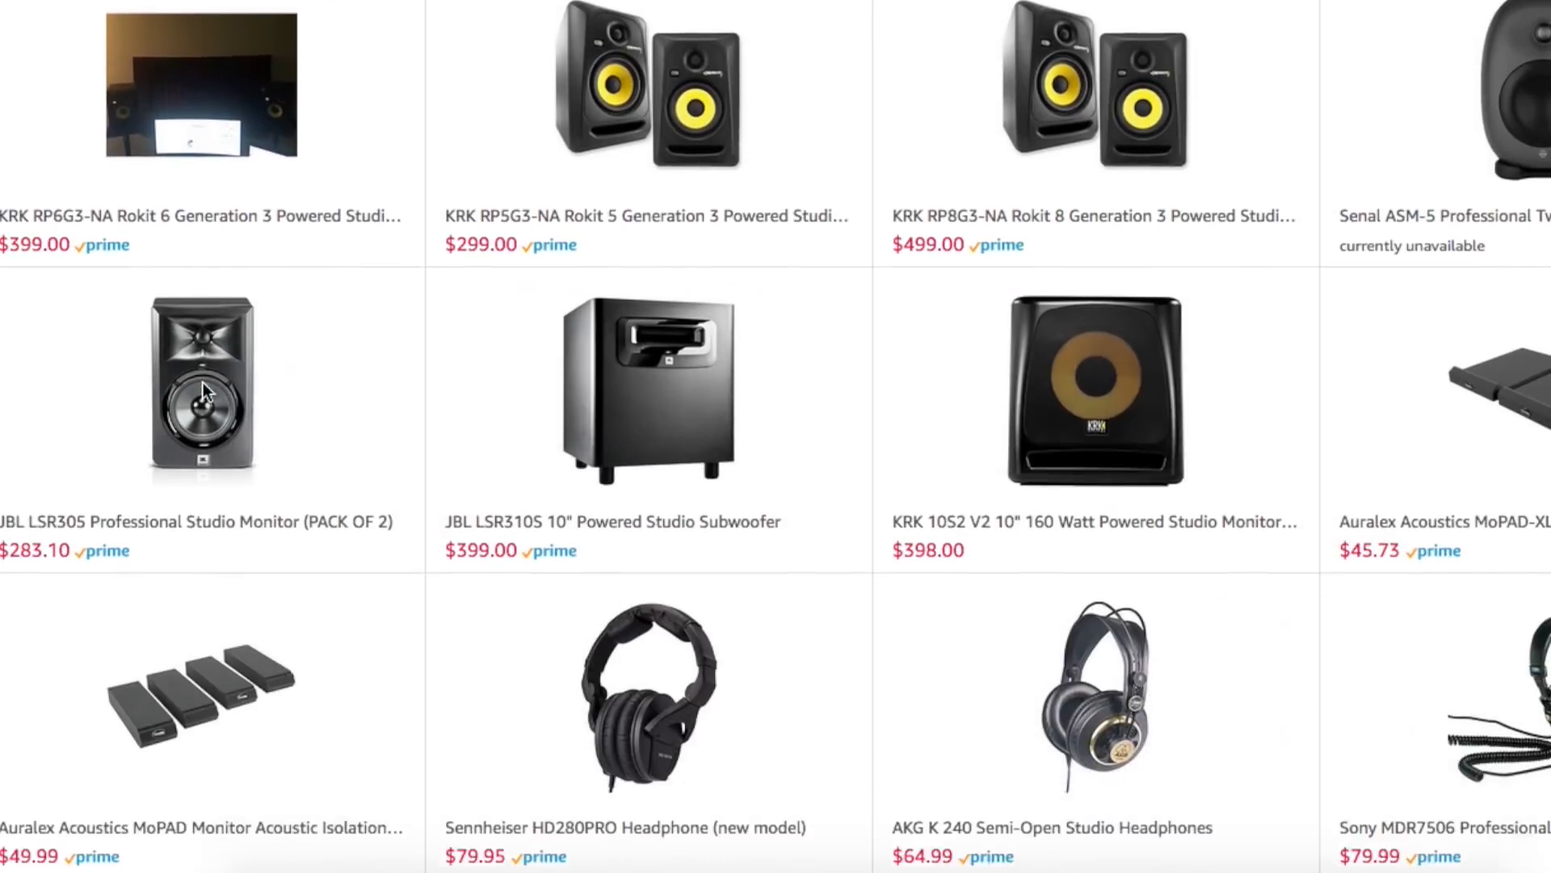
{"action": "scroll", "scroll_direction": "down", "scroll_amount": 3}
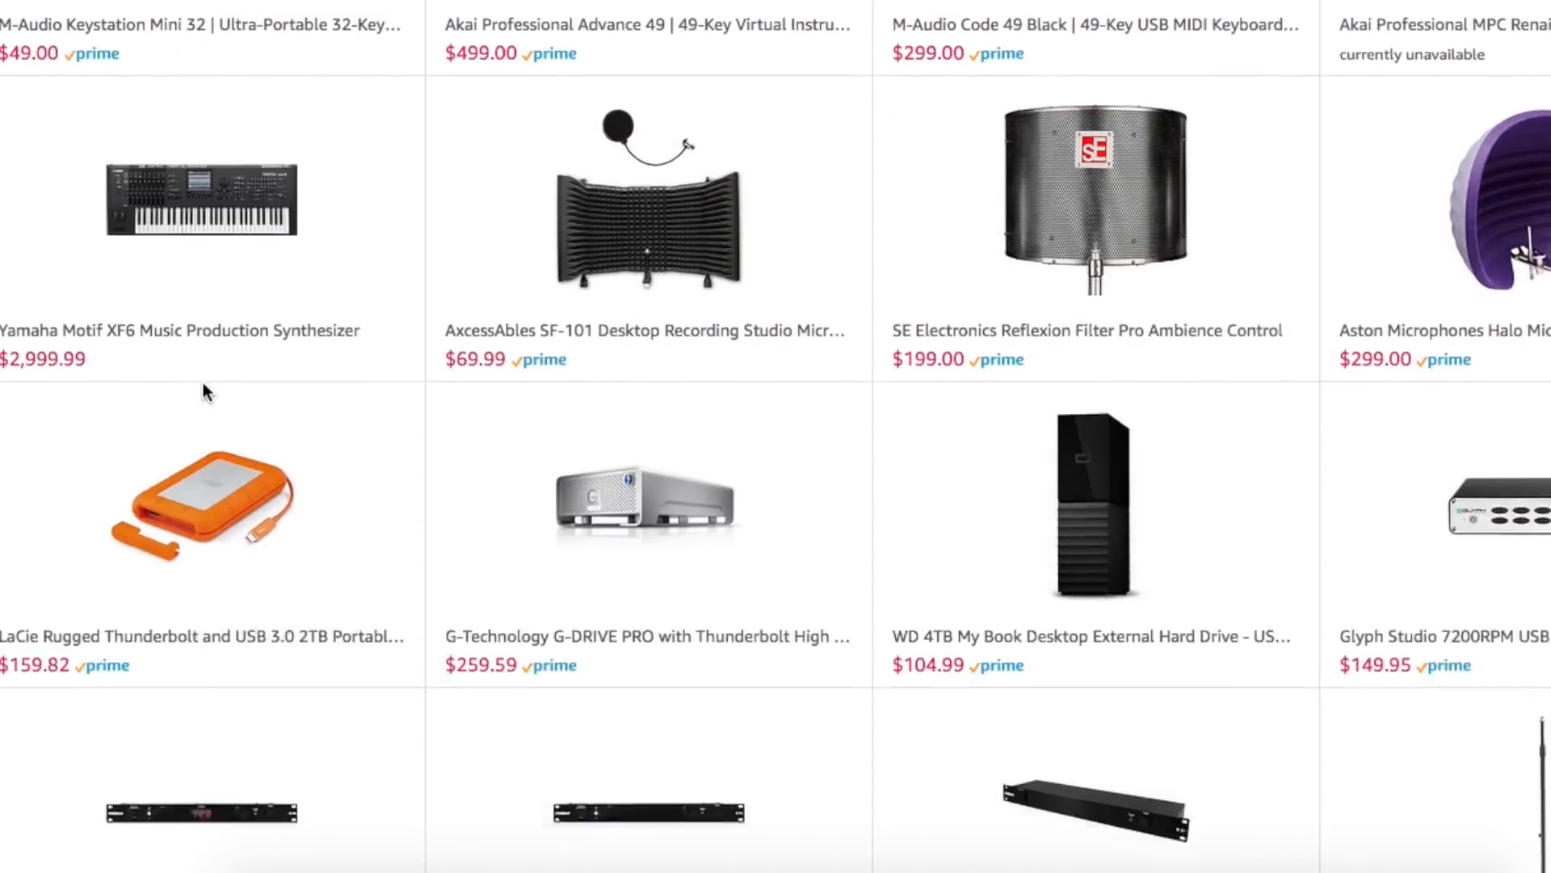
{"action": "scroll", "scroll_direction": "down", "scroll_amount": 3}
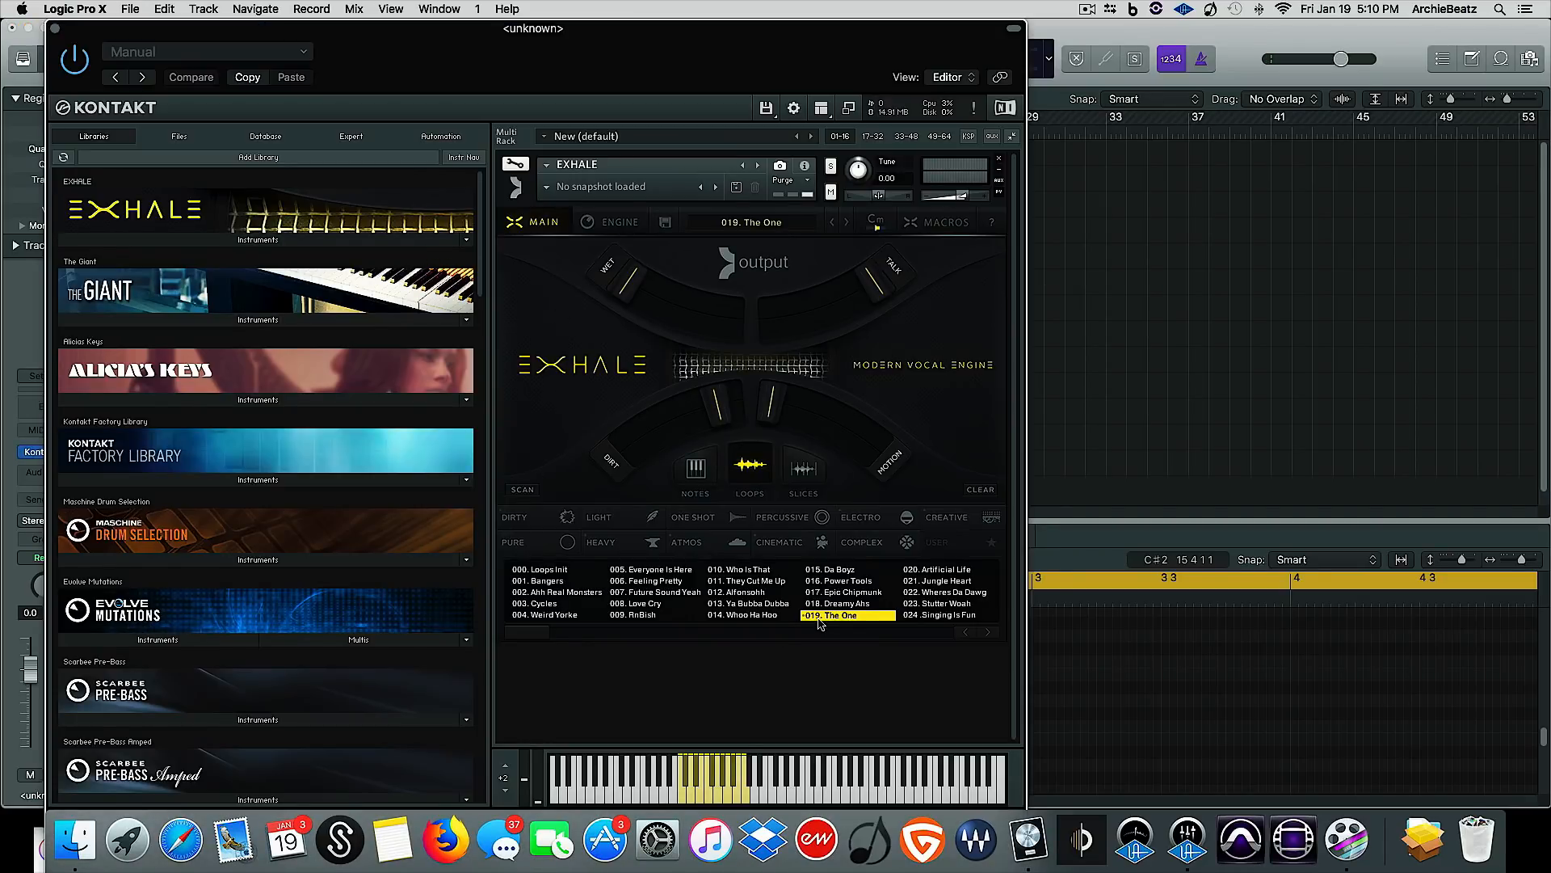
{"action": "mouse_move", "coordinate": [886, 442]}
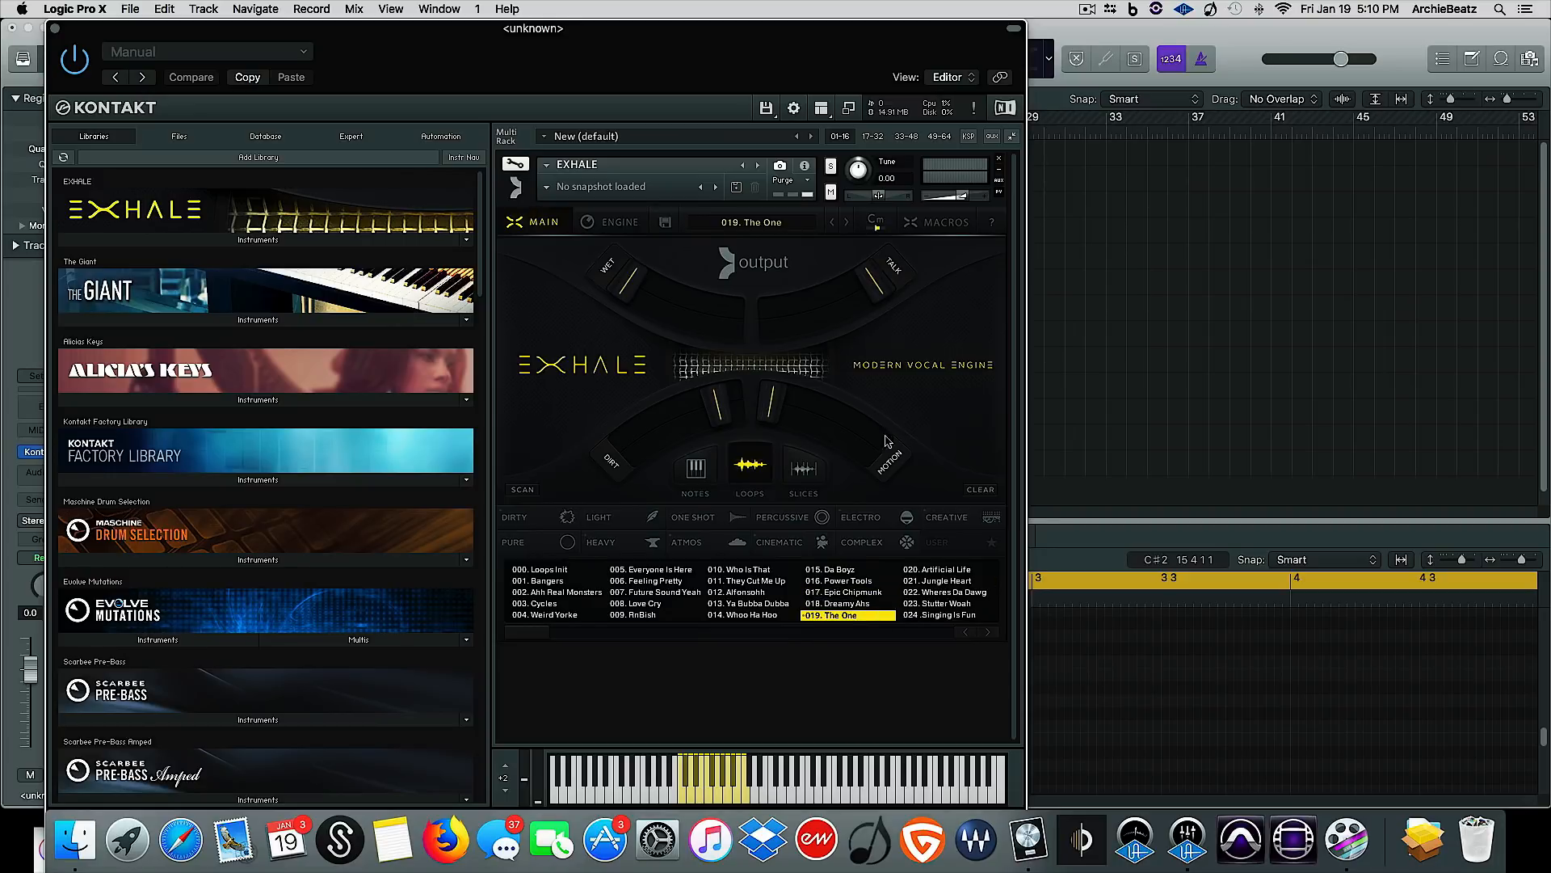
{"action": "mouse_move", "coordinate": [142, 5]}
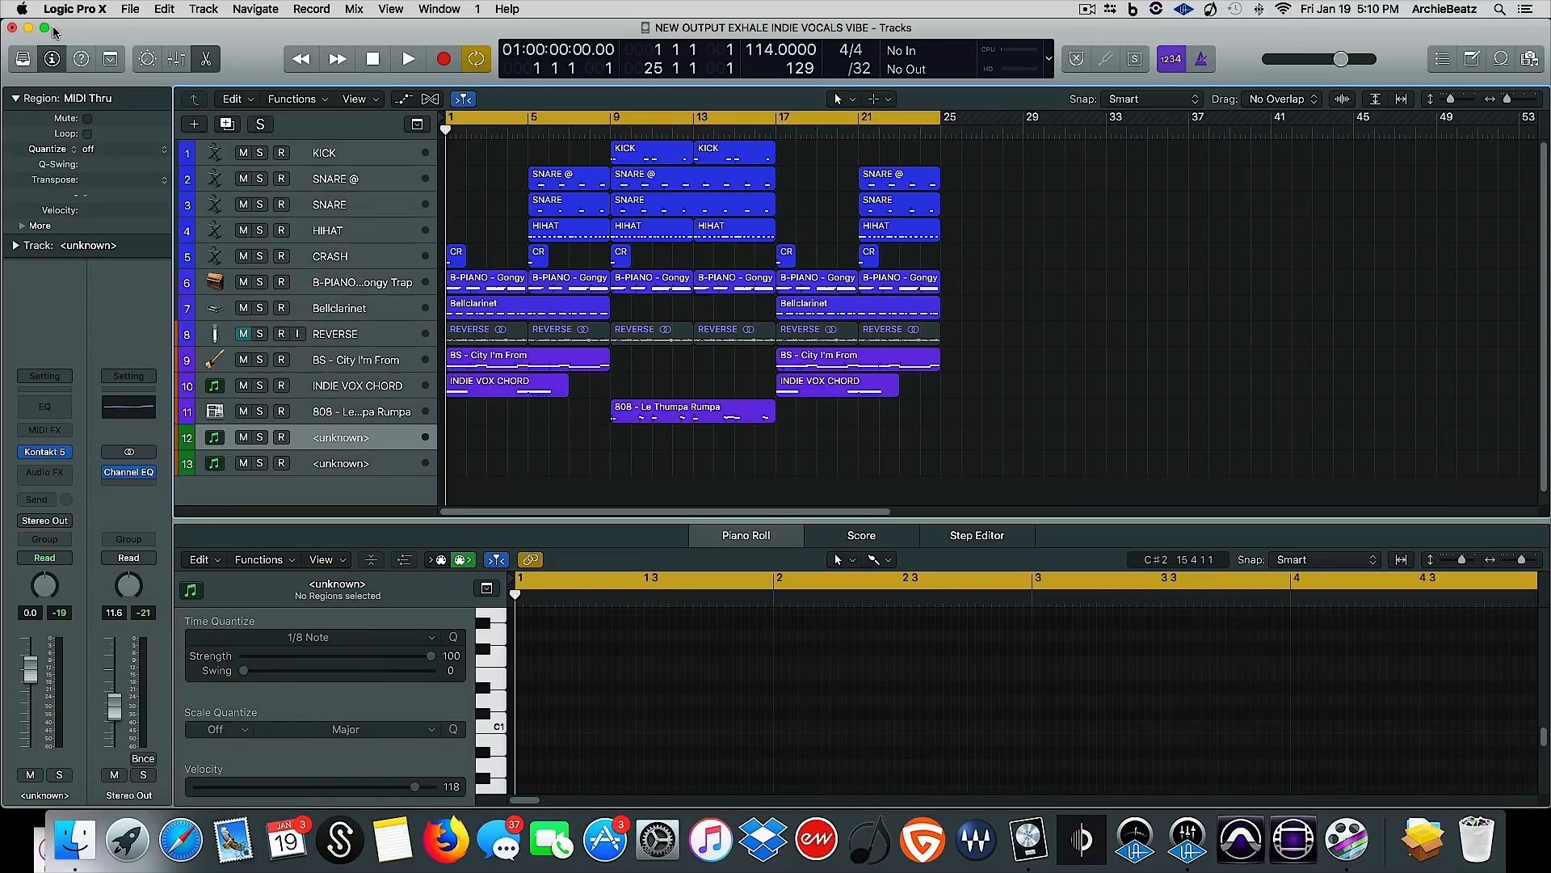
- Record-enable the new Exhale track and start recording
{"action": "left_click", "coordinate": [282, 437]}
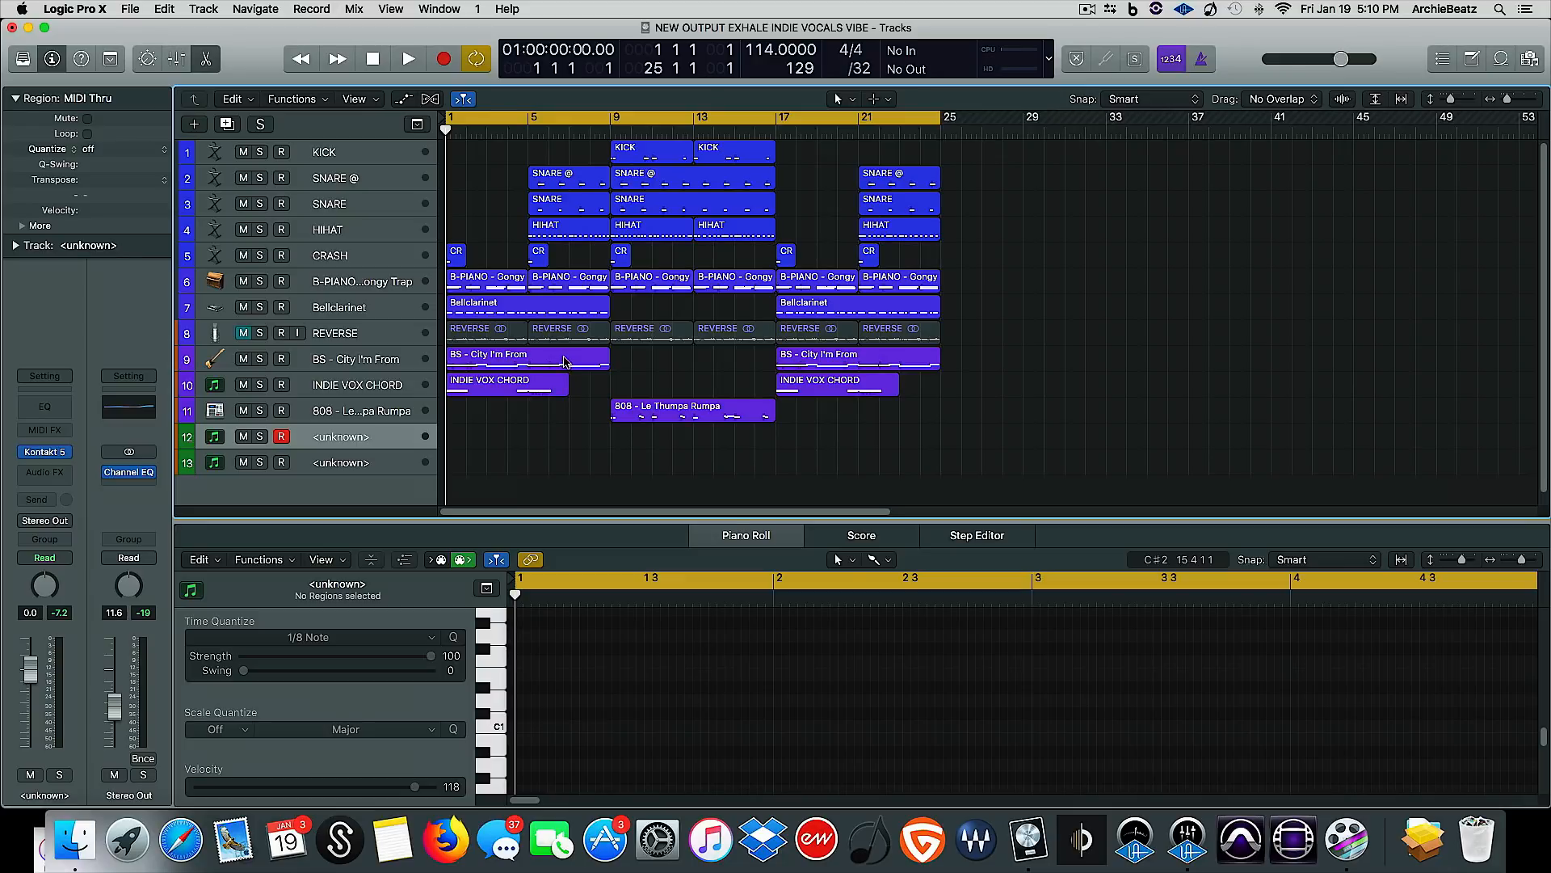
{"action": "mouse_move", "coordinate": [533, 417]}
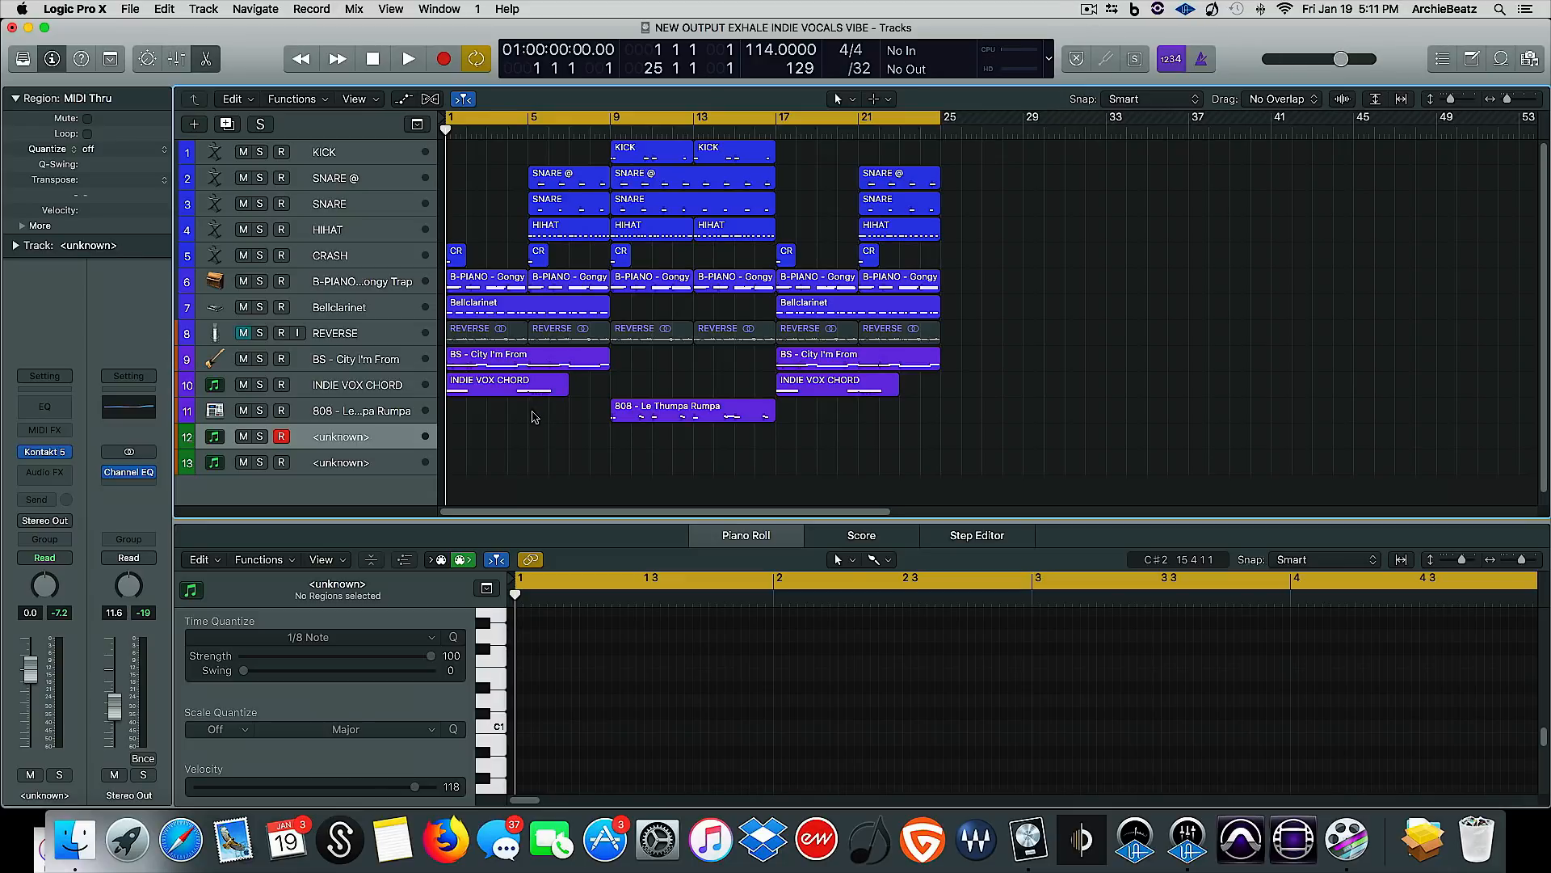
{"action": "left_click", "coordinate": [407, 58]}
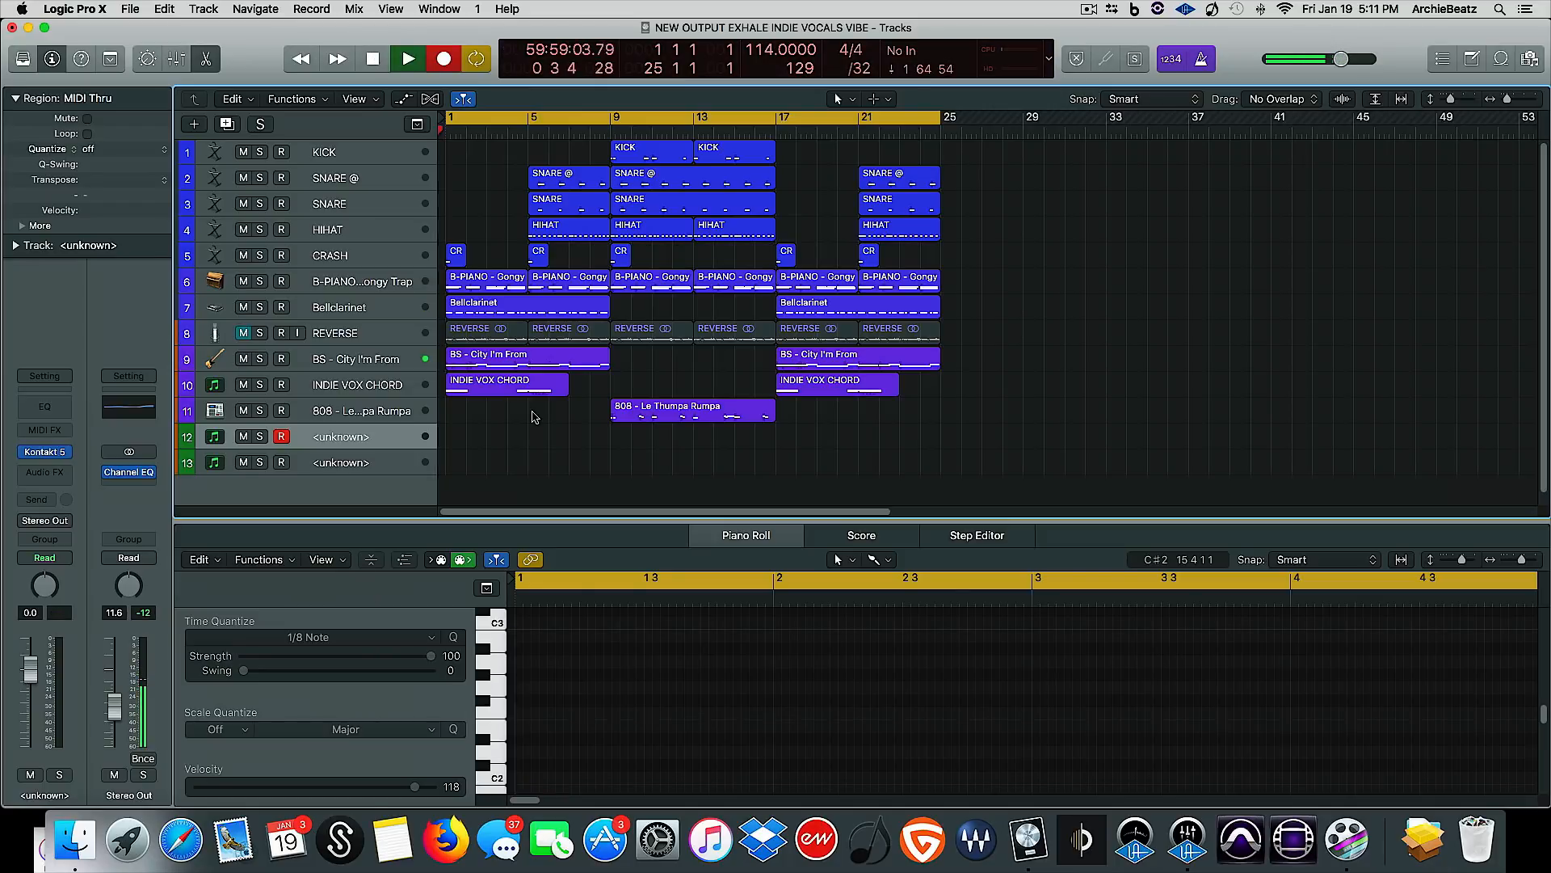
- Record a two-bar held chord on the Exhale track, then stop the transport
{"action": "left_click", "coordinate": [406, 58]}
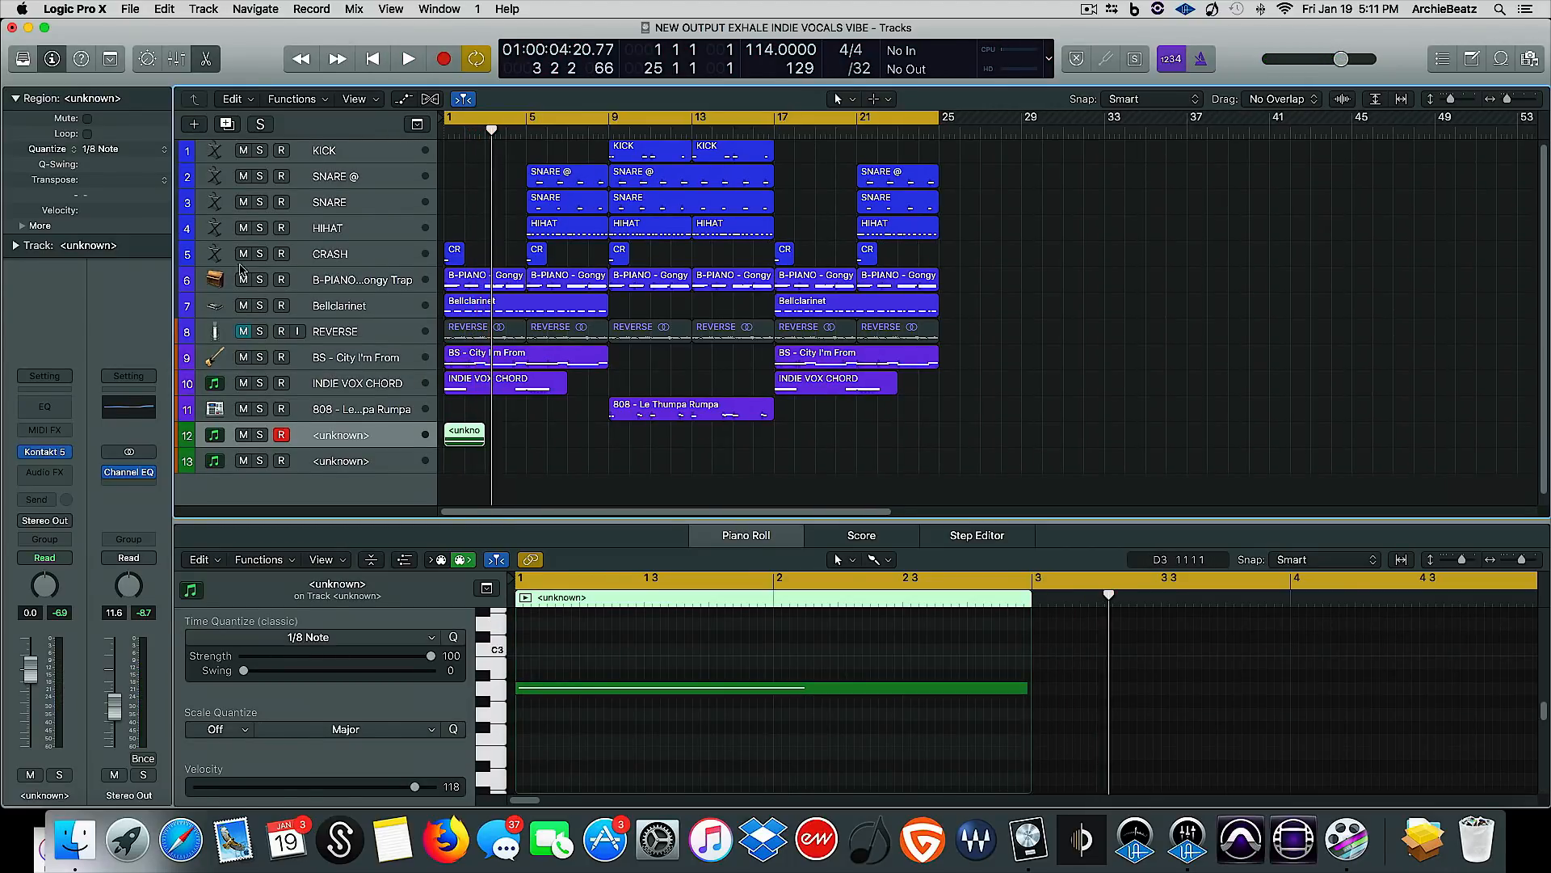
{"action": "mouse_move", "coordinate": [290, 357]}
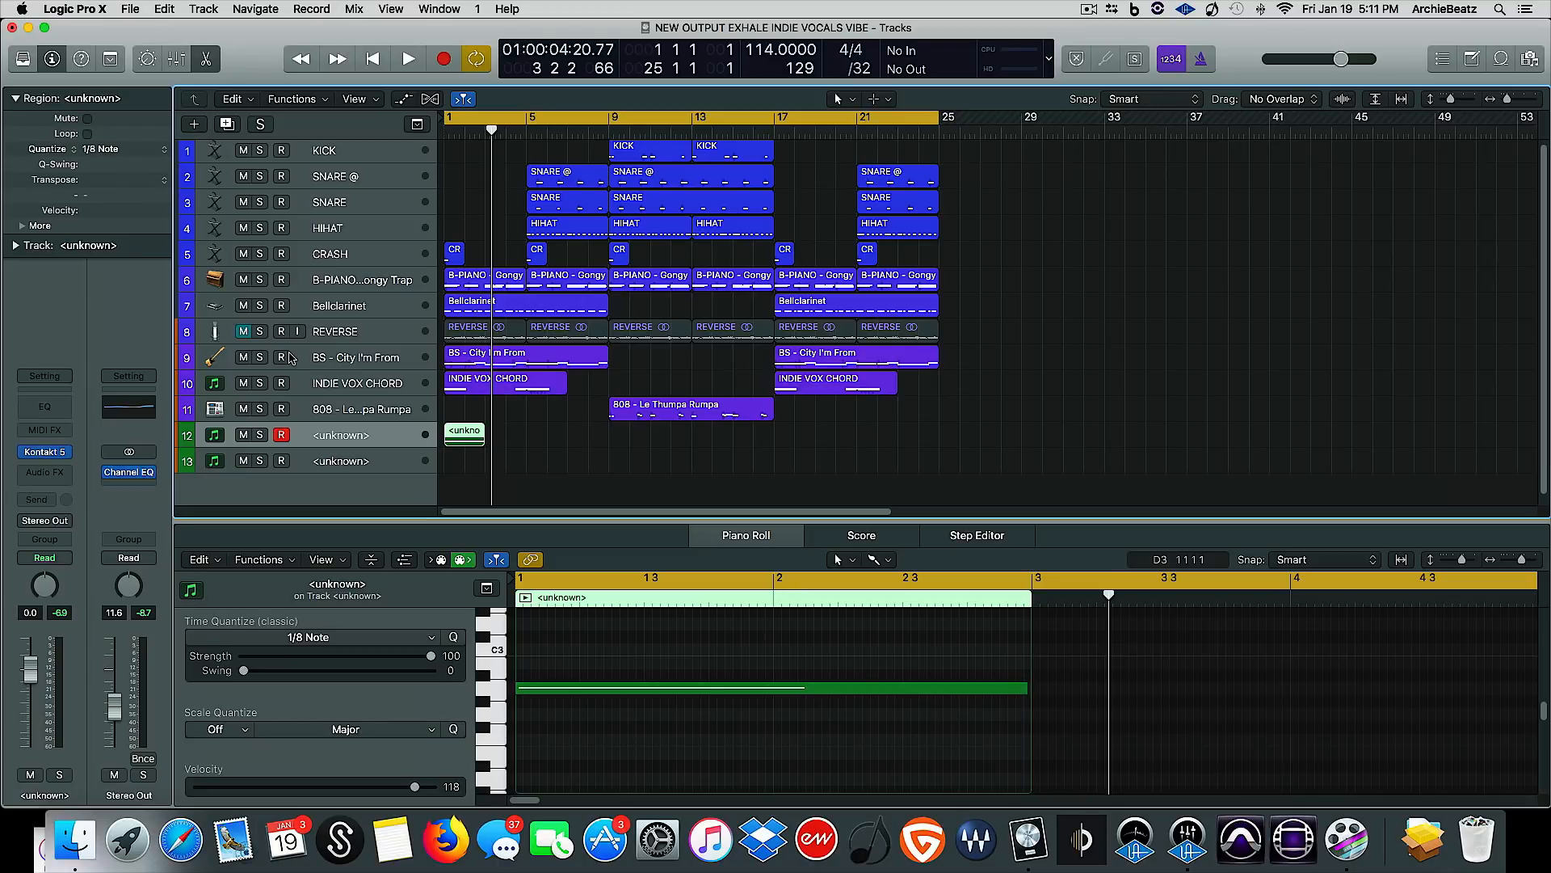
{"action": "left_click", "coordinate": [407, 58]}
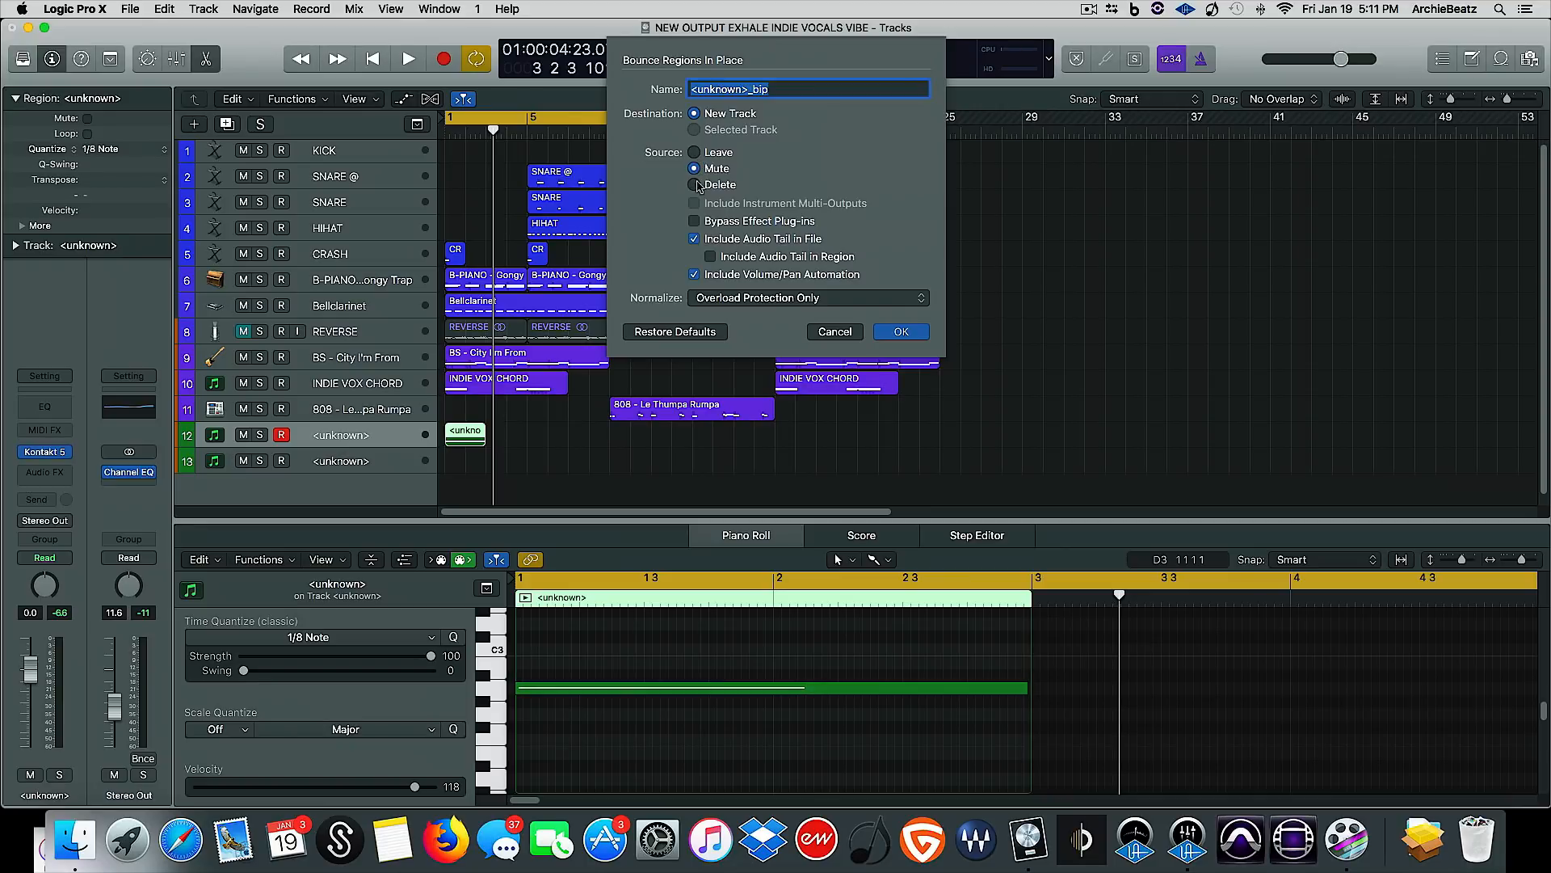
{"action": "mouse_move", "coordinate": [727, 168]}
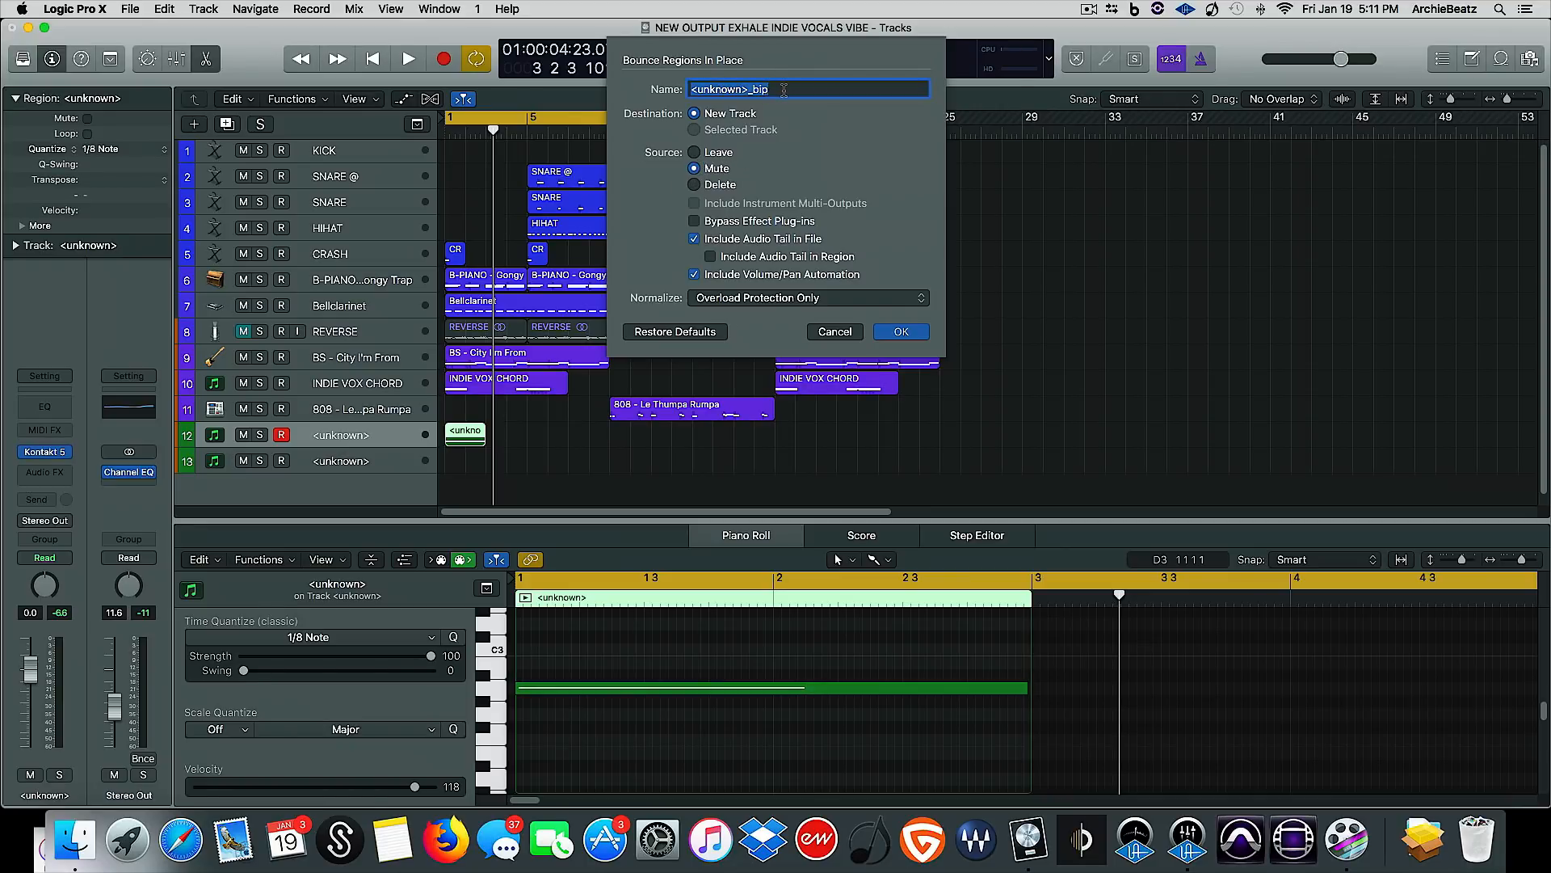
- Name the bounced track REVERSE and confirm the bounce in place
{"action": "type", "text": "REVER"}
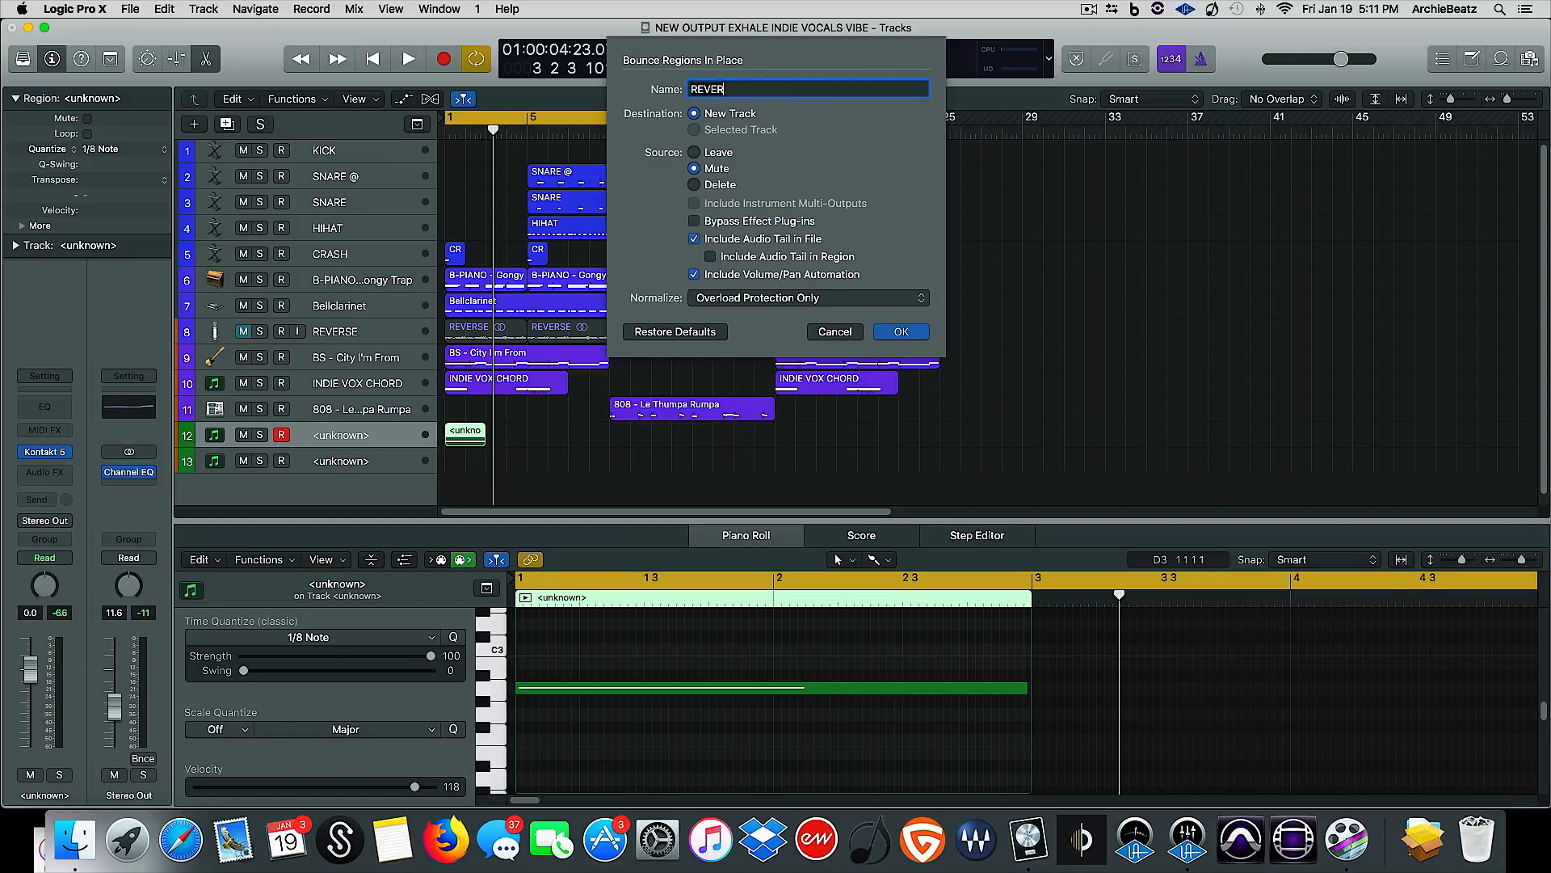
{"action": "type", "text": "SE"}
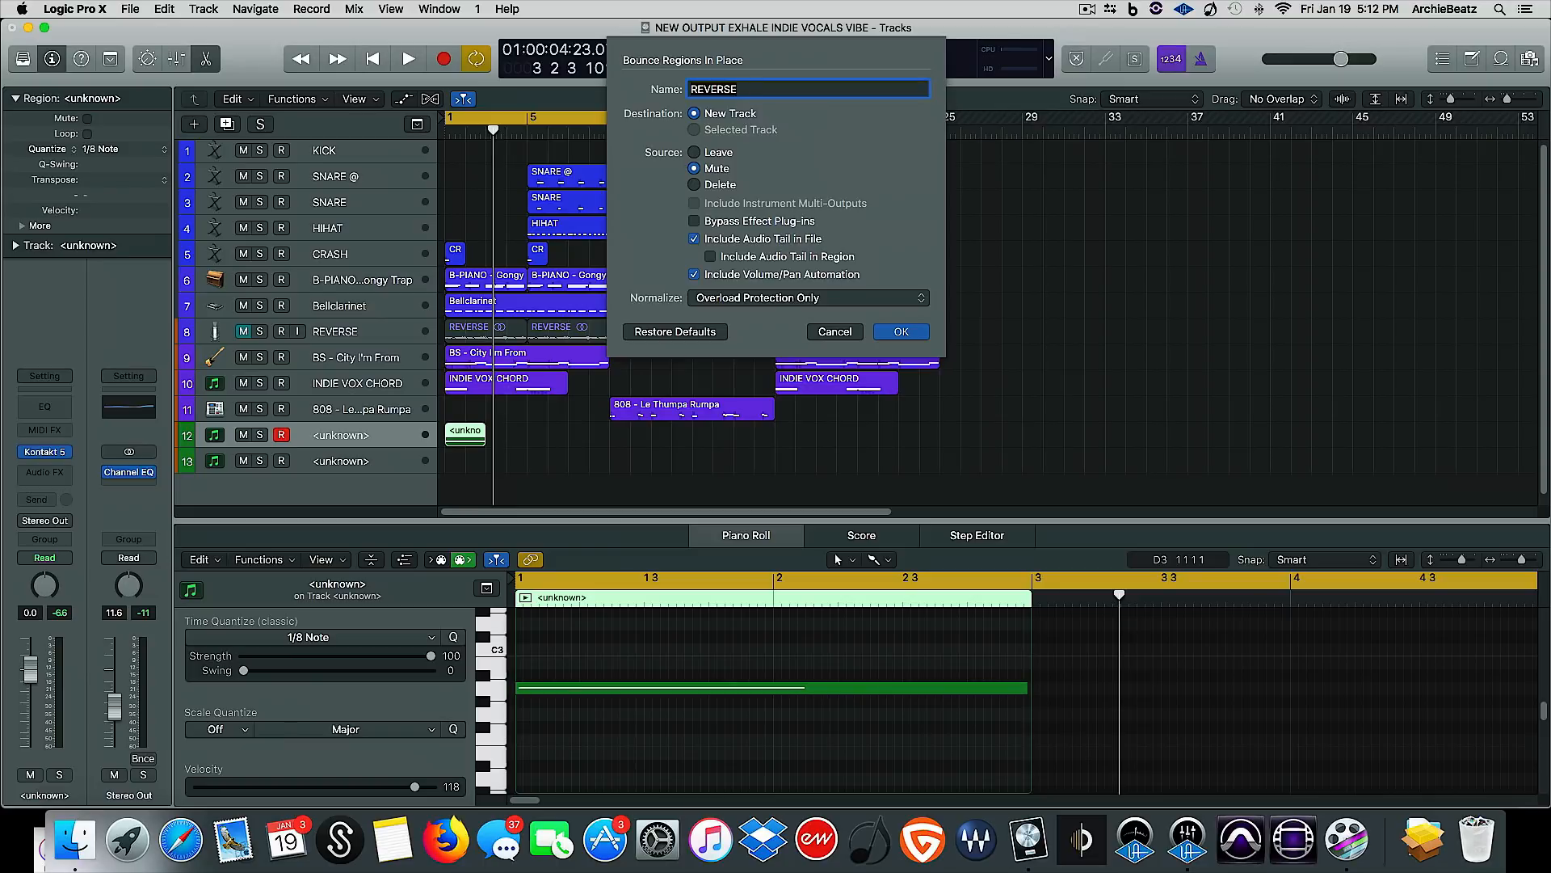
{"action": "left_click", "coordinate": [899, 331]}
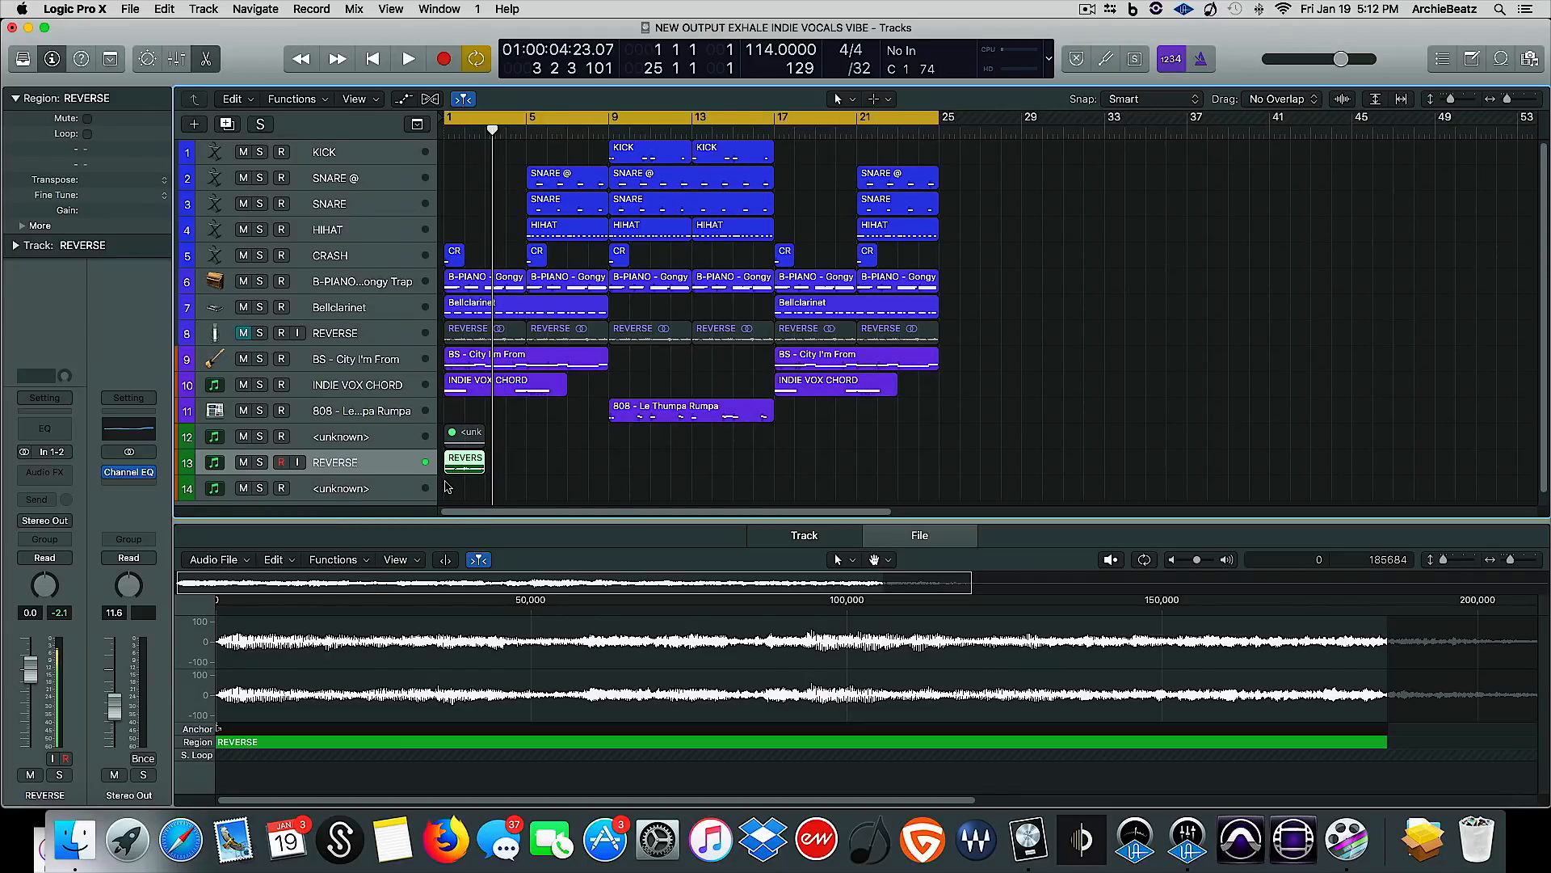
{"action": "left_click", "coordinate": [408, 58]}
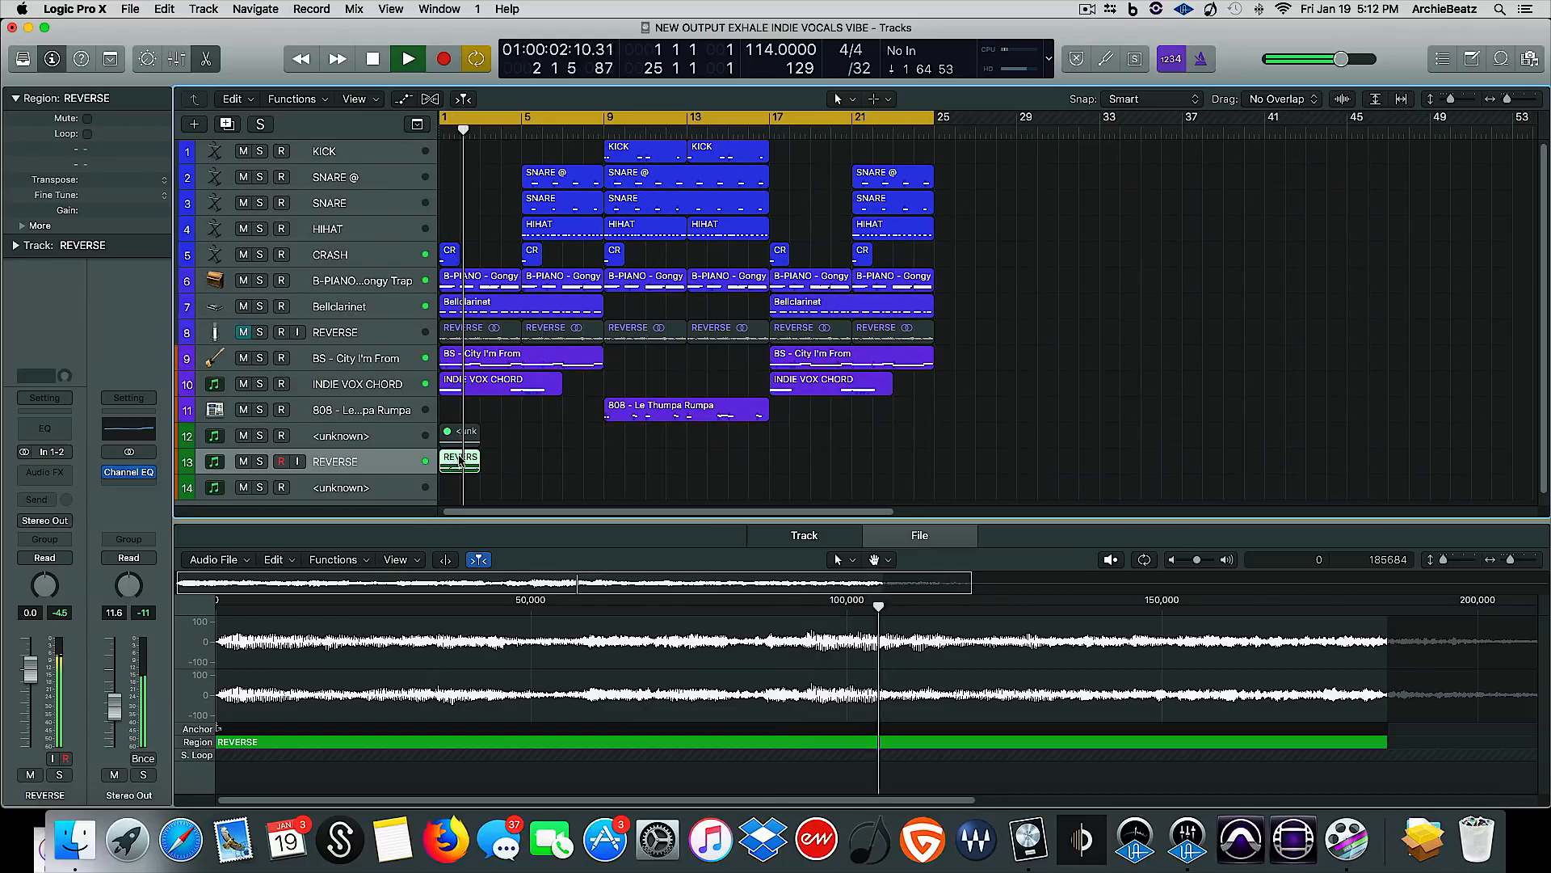
{"action": "left_click", "coordinate": [407, 58]}
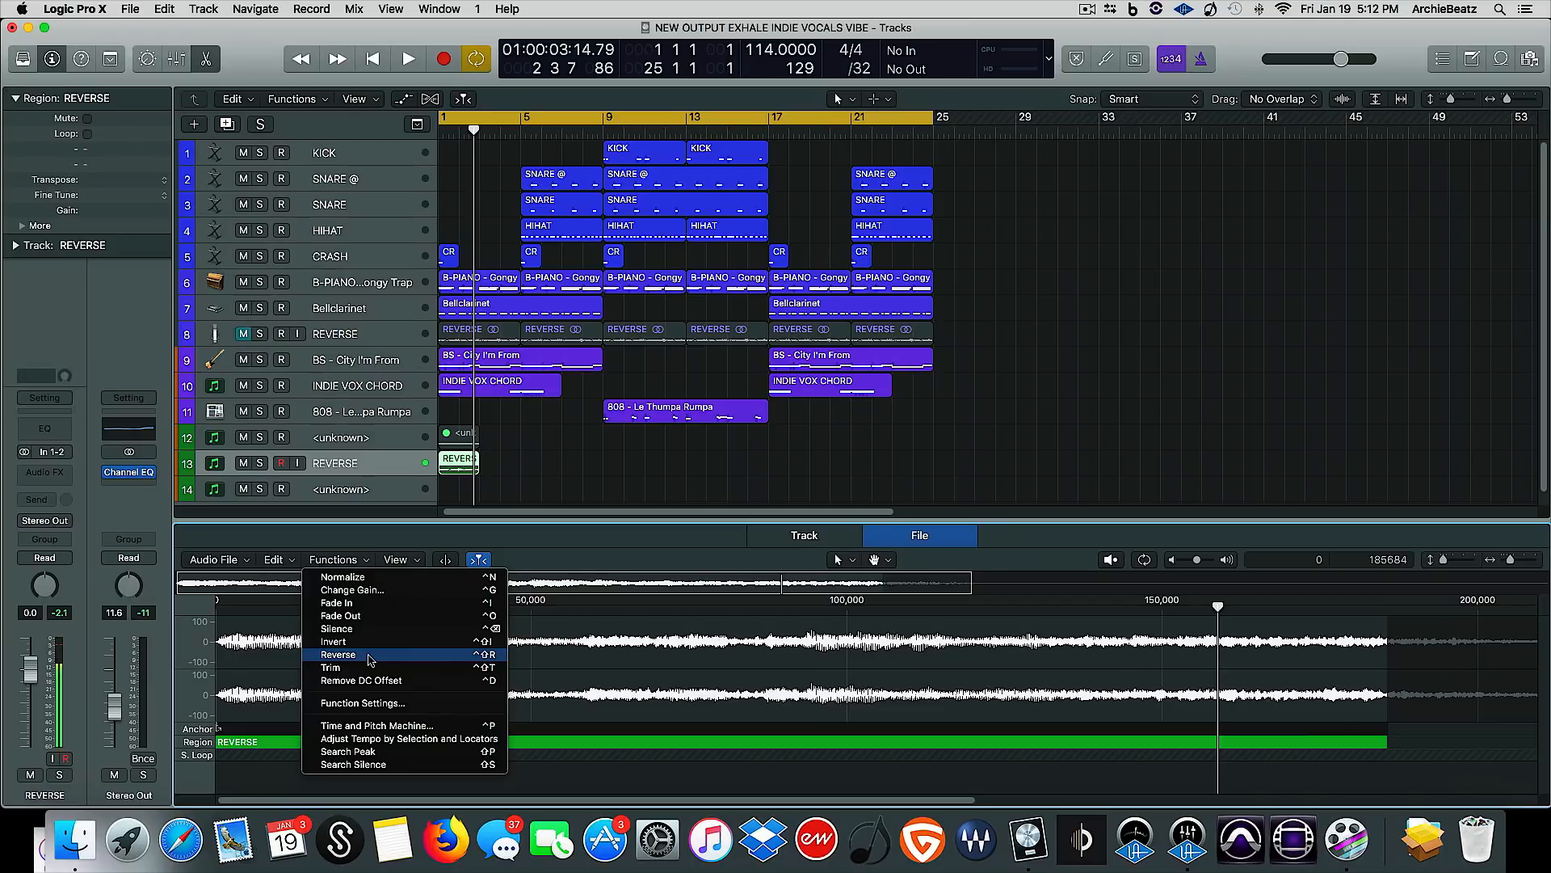
- Reverse the REVERSE audio file and play it back to audition
{"action": "left_click", "coordinate": [337, 653]}
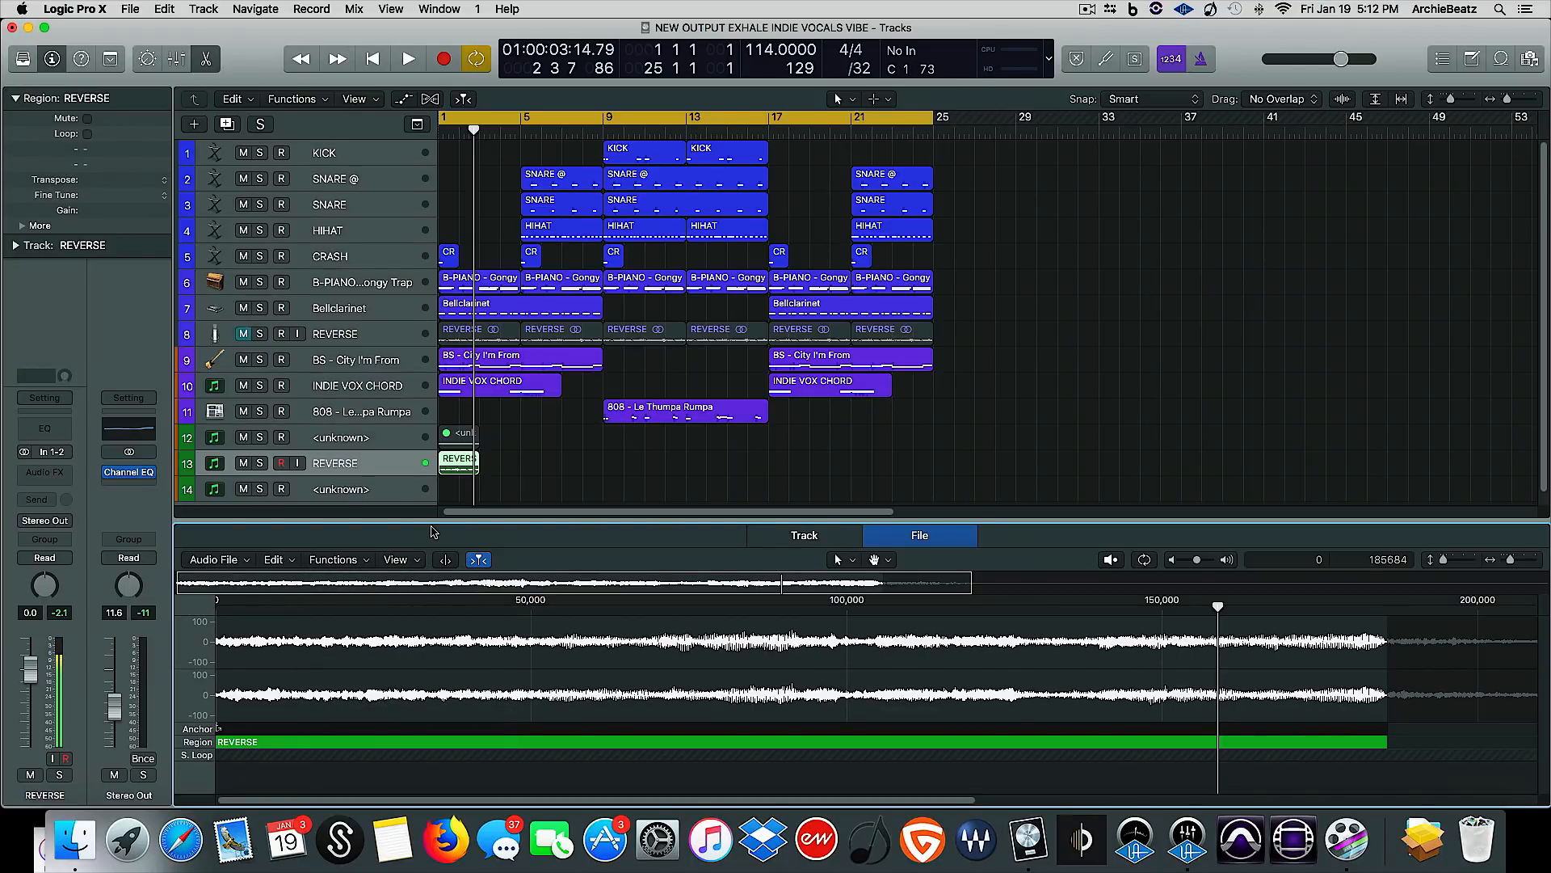
{"action": "left_click", "coordinate": [407, 58]}
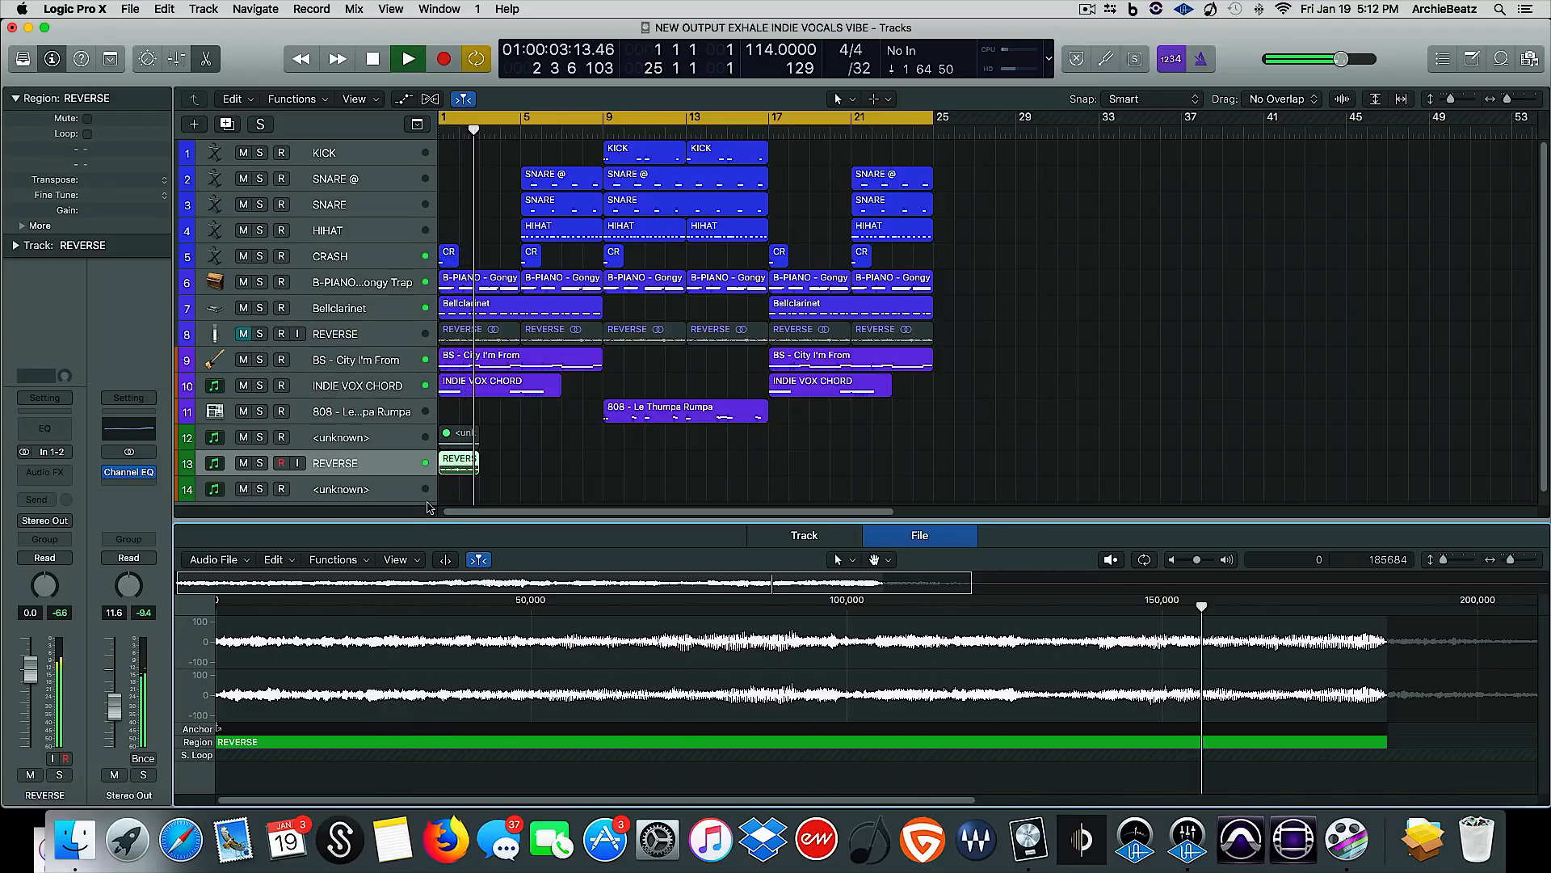
- Repeat the reversed region as REVERSE.1 right after the original, then stop playback
{"action": "left_click_drag", "start_coordinate": [458, 463], "coordinate": [484, 463]}
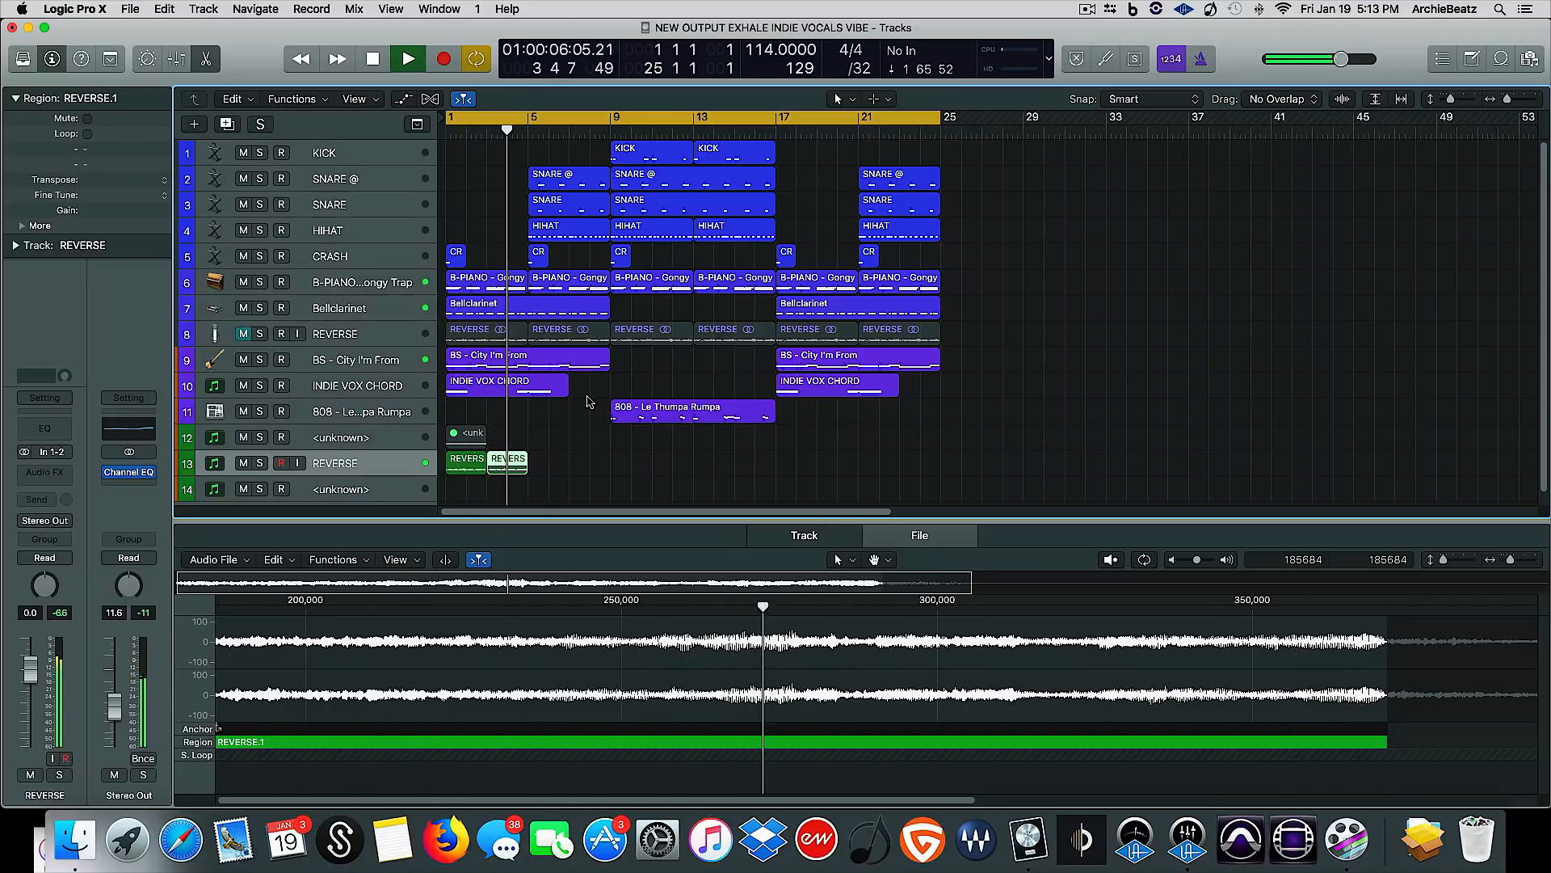
{"action": "left_click", "coordinate": [408, 59]}
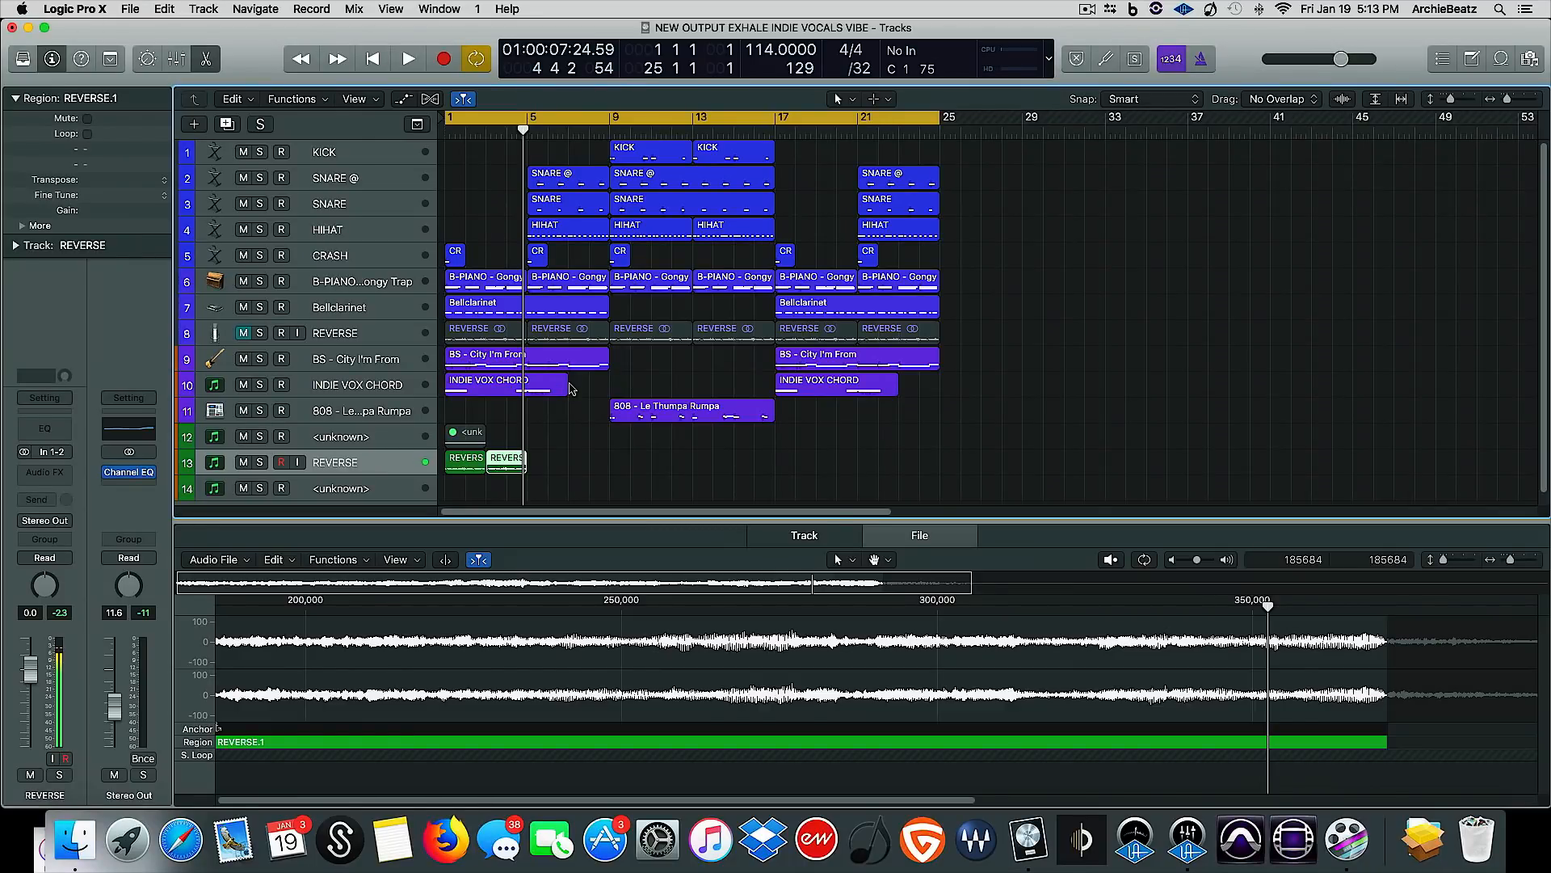